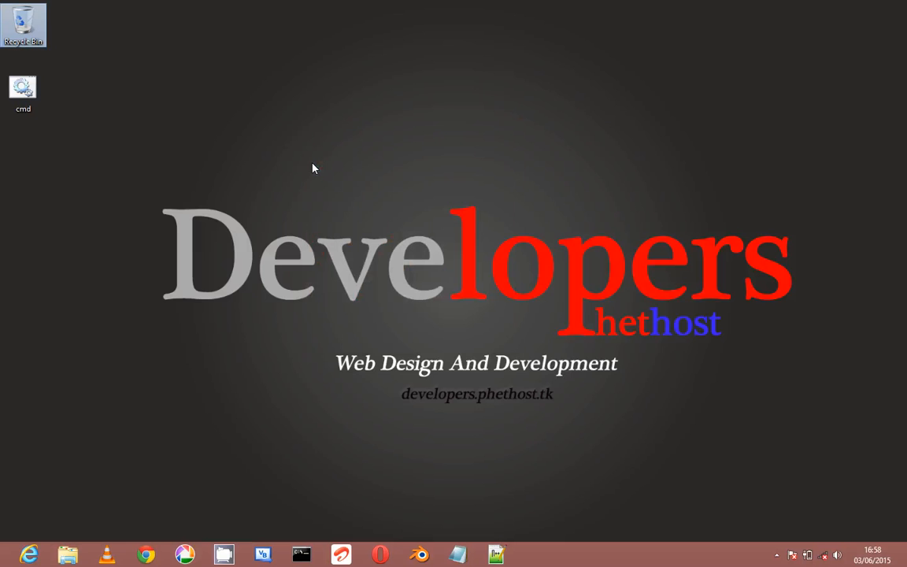
Step: Run cmd.bat from the desktop to see the 'coolest program' console, then close it
click(23, 85)
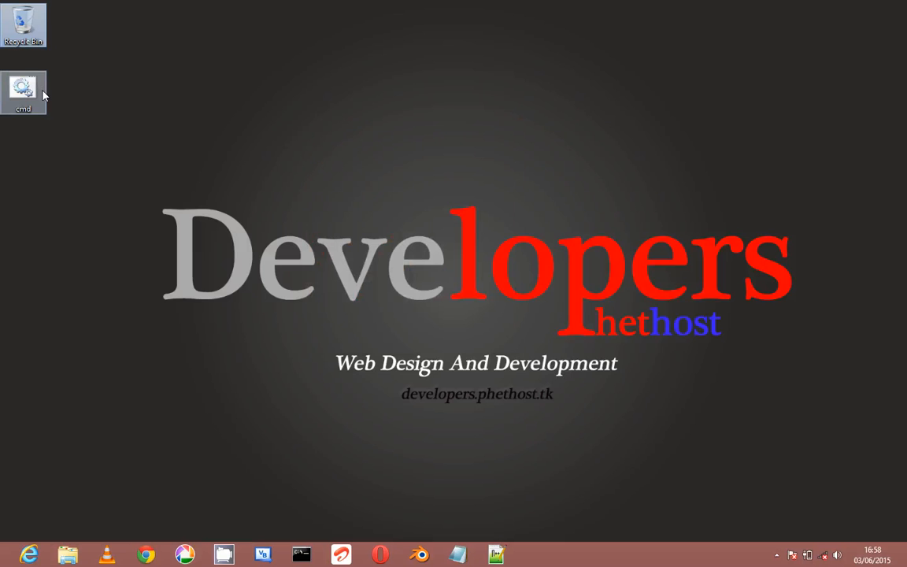
mouse_move(96, 110)
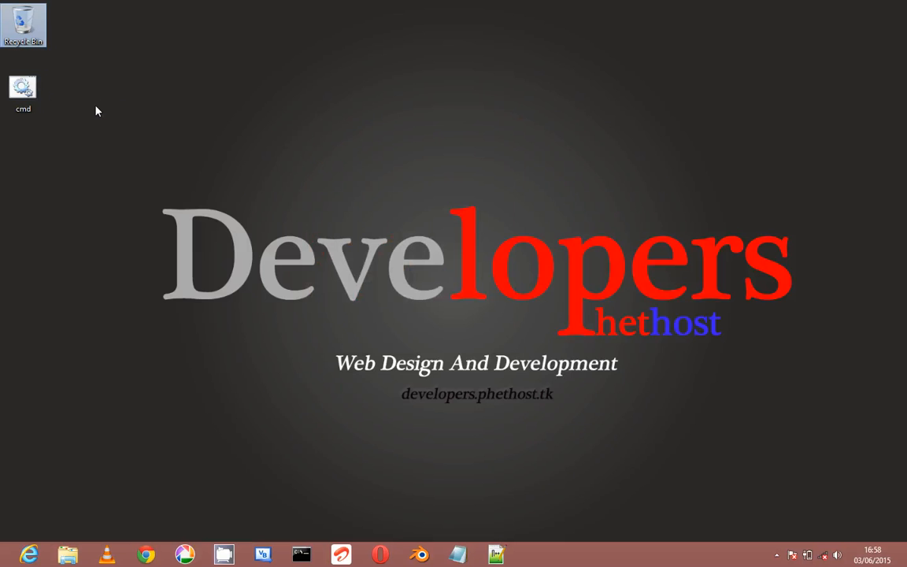
double_click(23, 86)
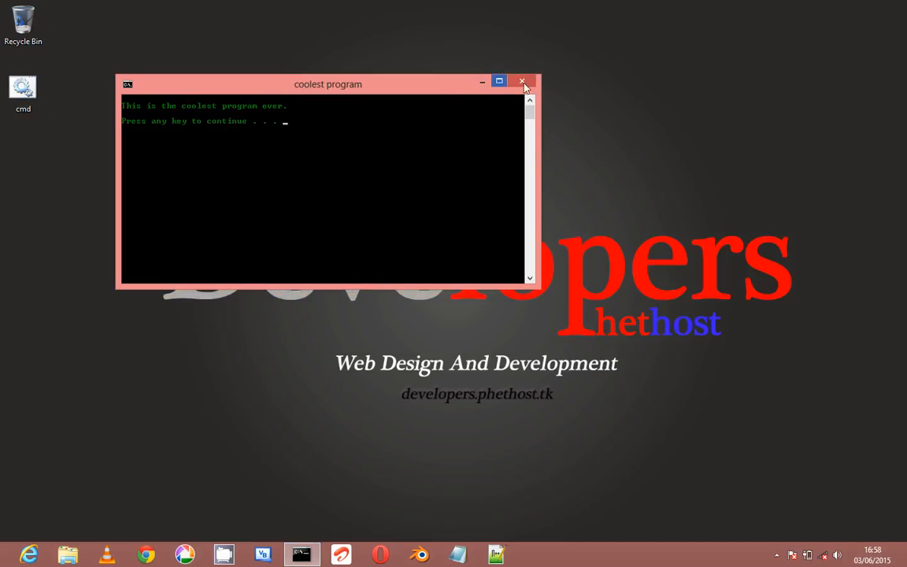
click(521, 81)
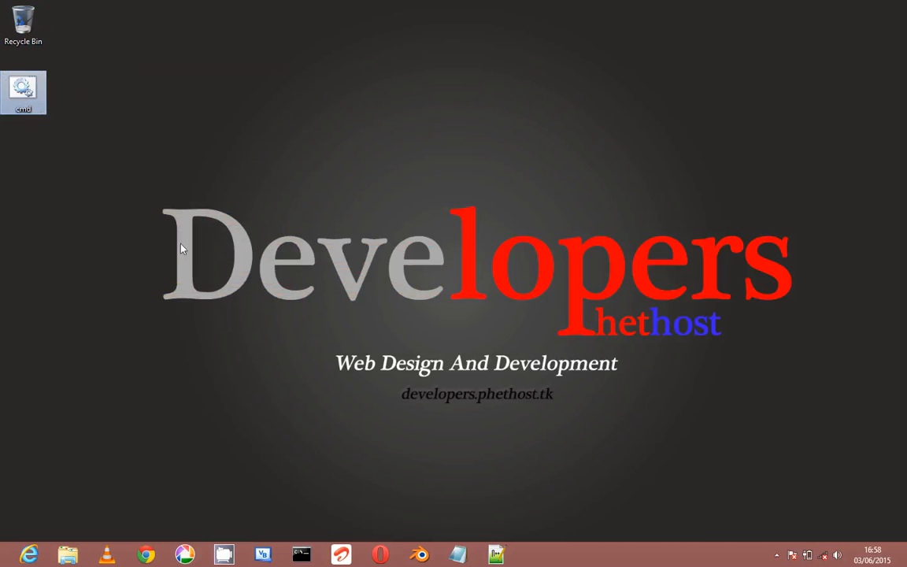
right_click(24, 86)
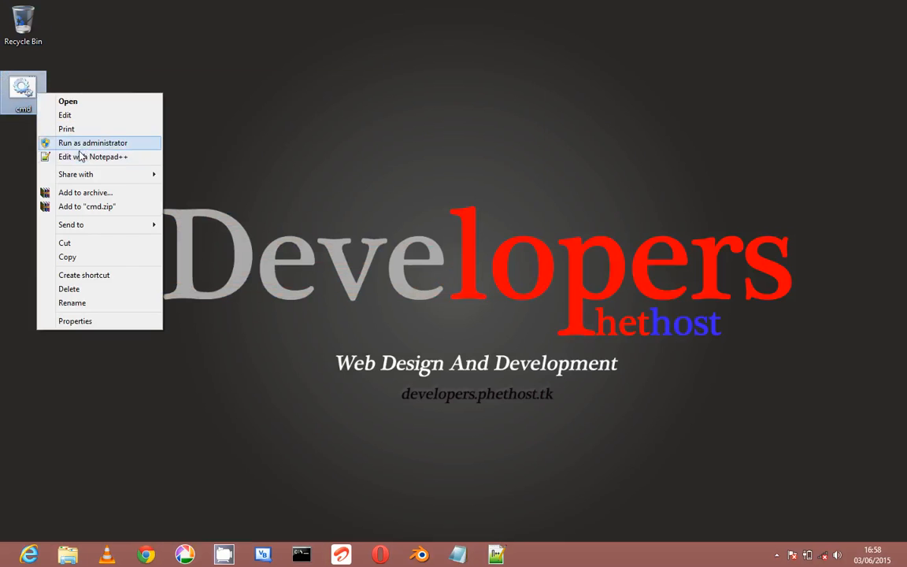
click(93, 157)
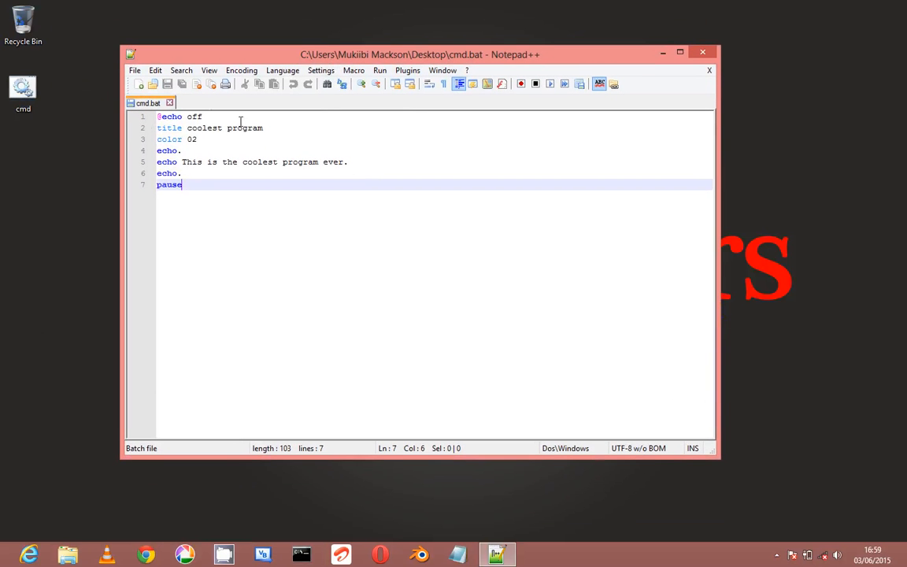
click(203, 116)
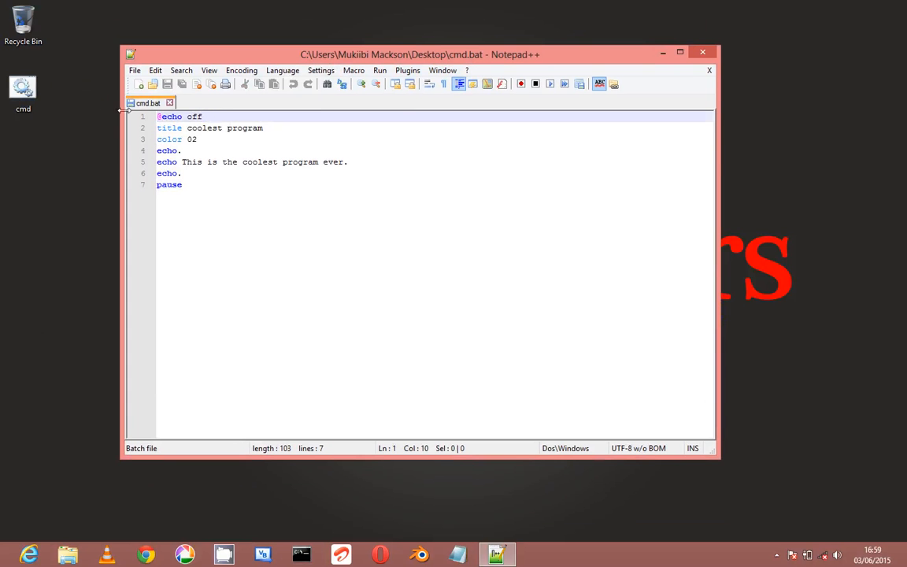
click(204, 115)
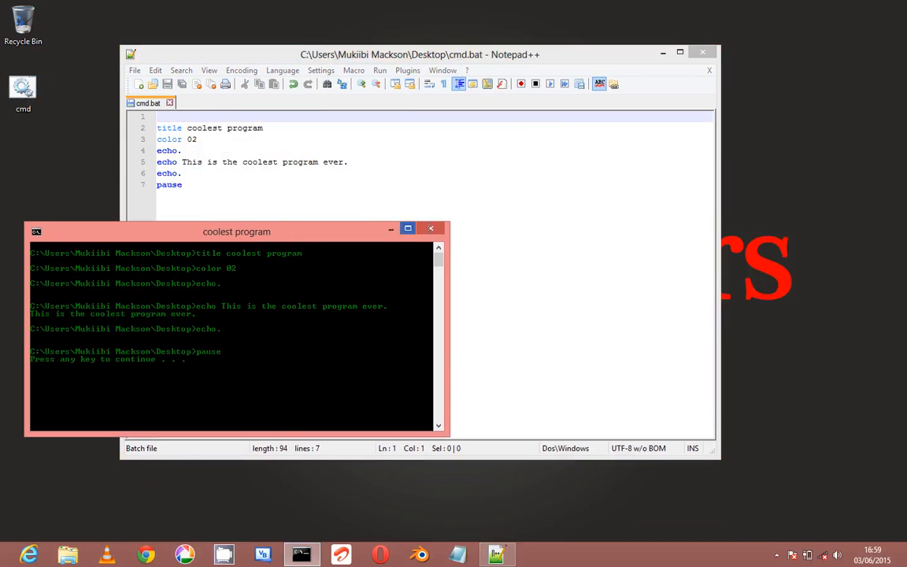
click(431, 228)
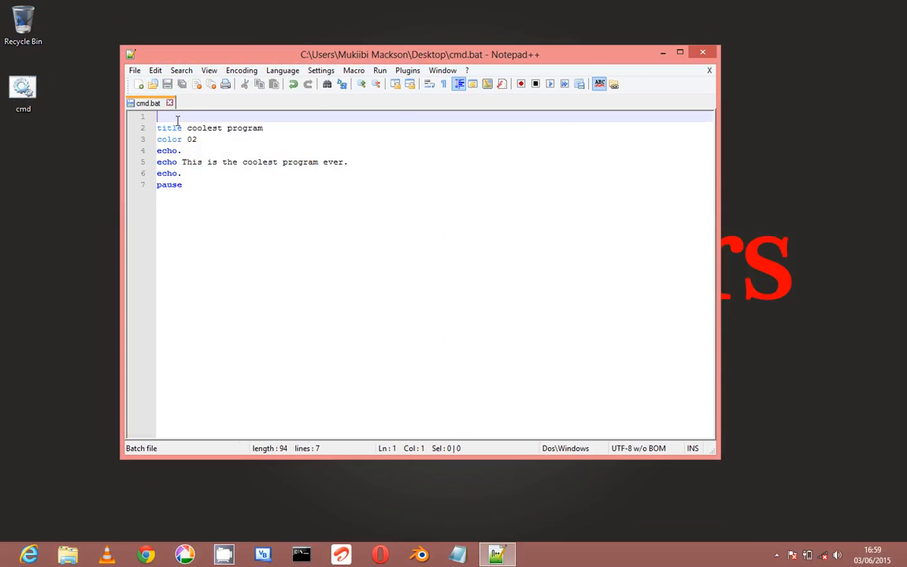
text(@echo off)
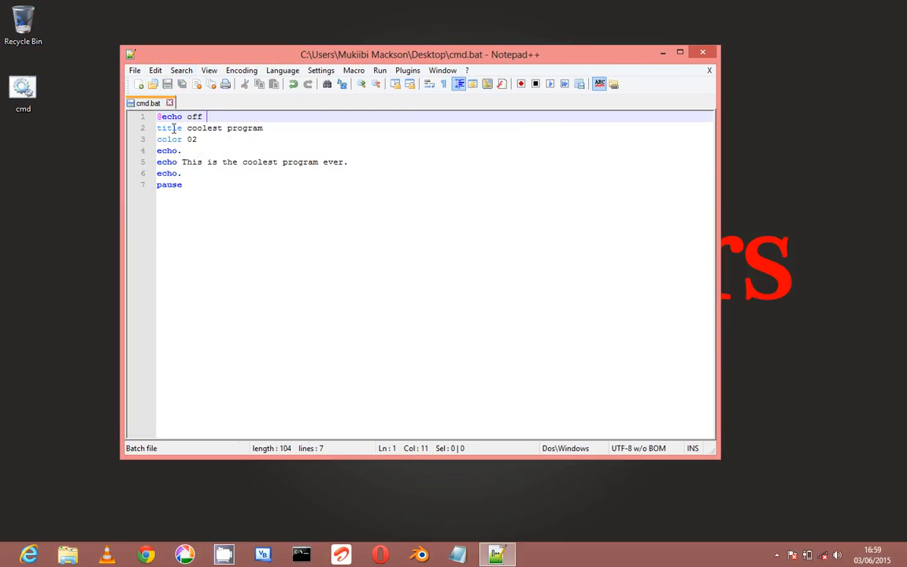
click(23, 75)
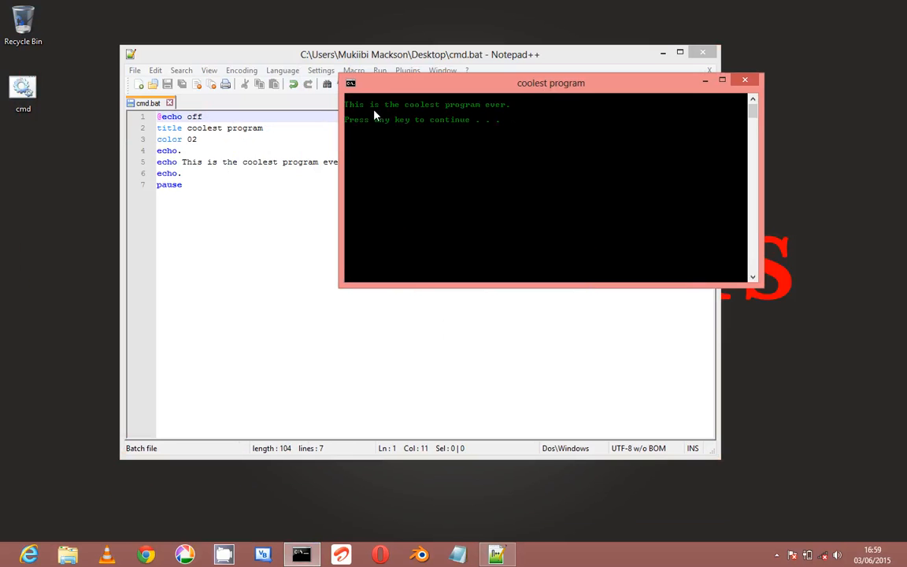
mouse_move(745, 80)
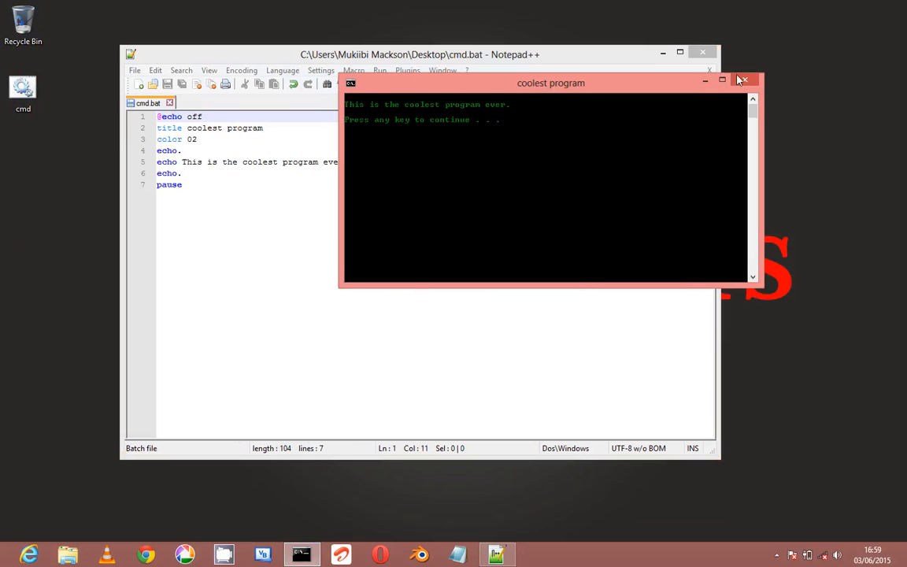
mouse_move(750, 81)
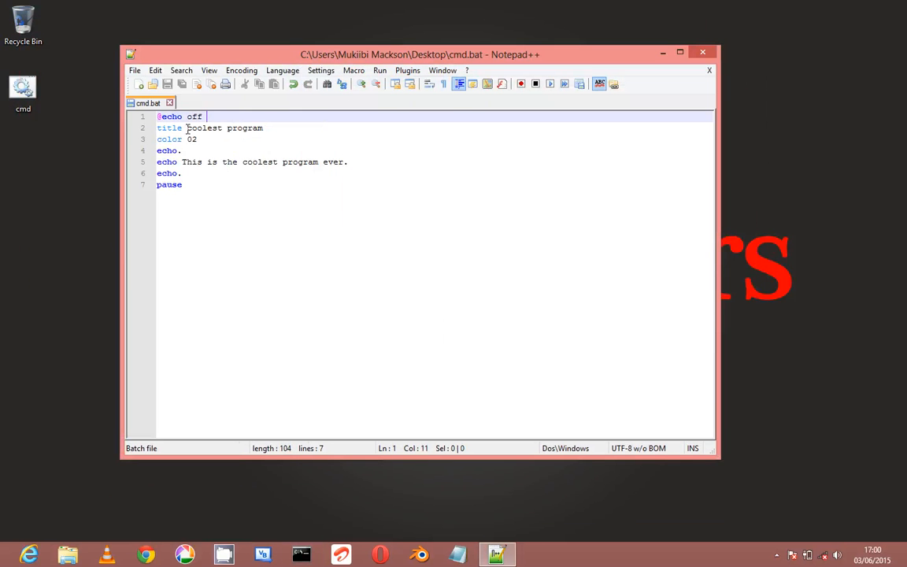
Step: Replace the title text 'coolest program' on line 2 with Cmd 2.0
drag(186, 128, 264, 127)
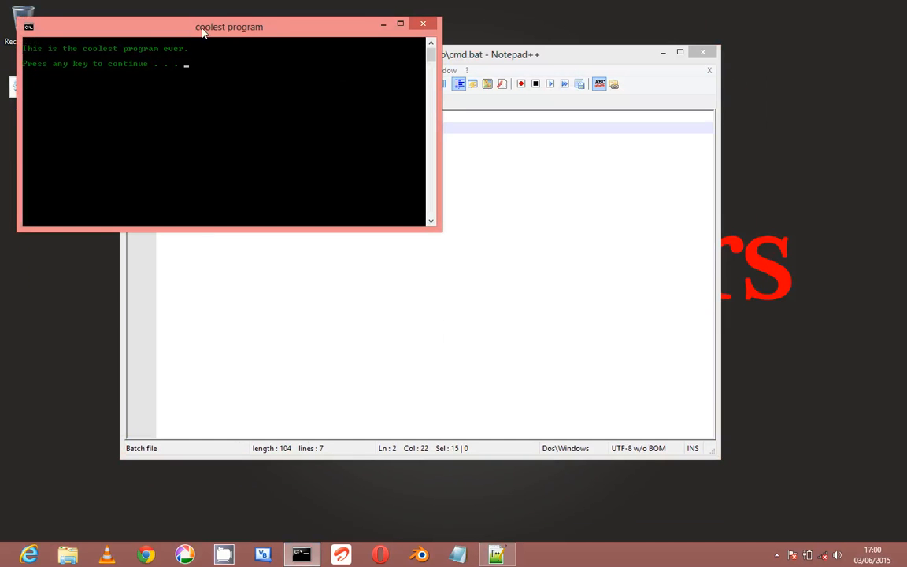
drag(229, 27, 220, 28)
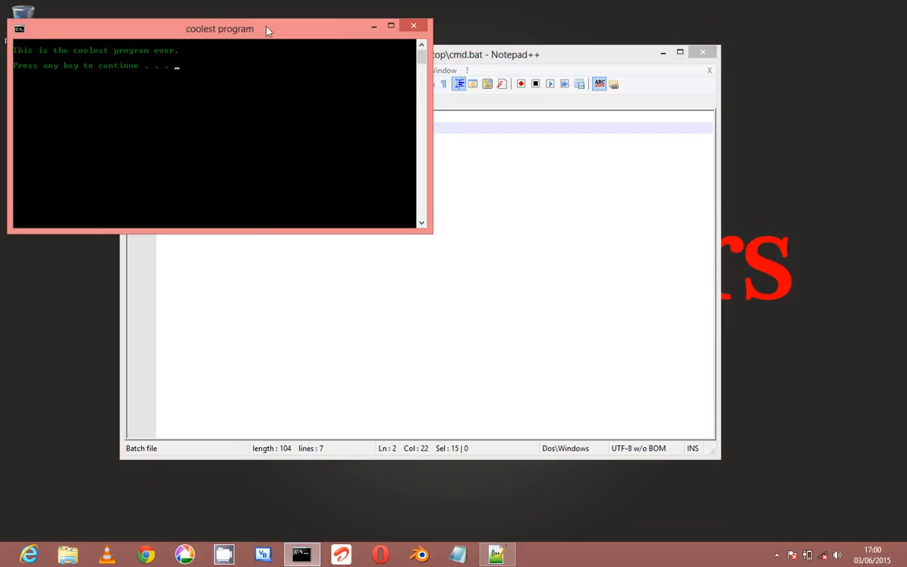
click(411, 26)
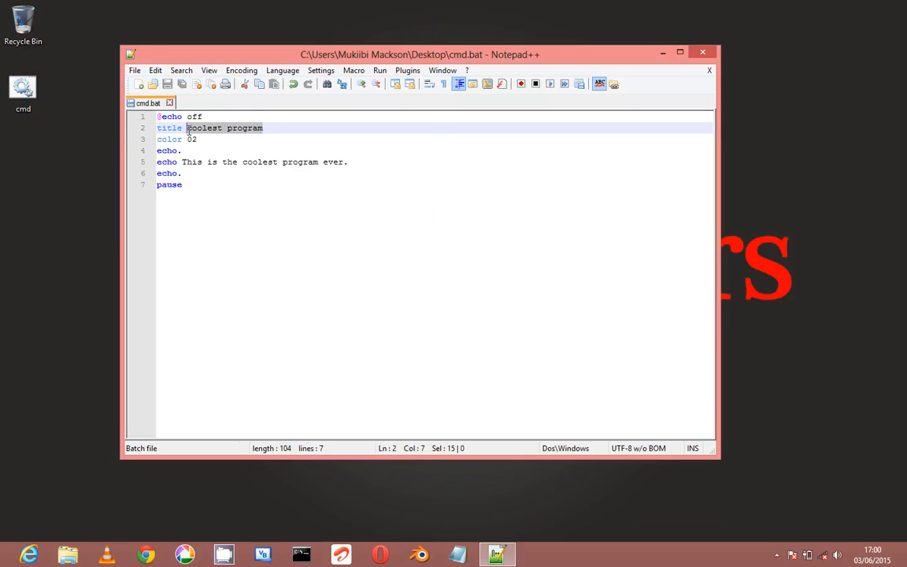
text(cmd 2)
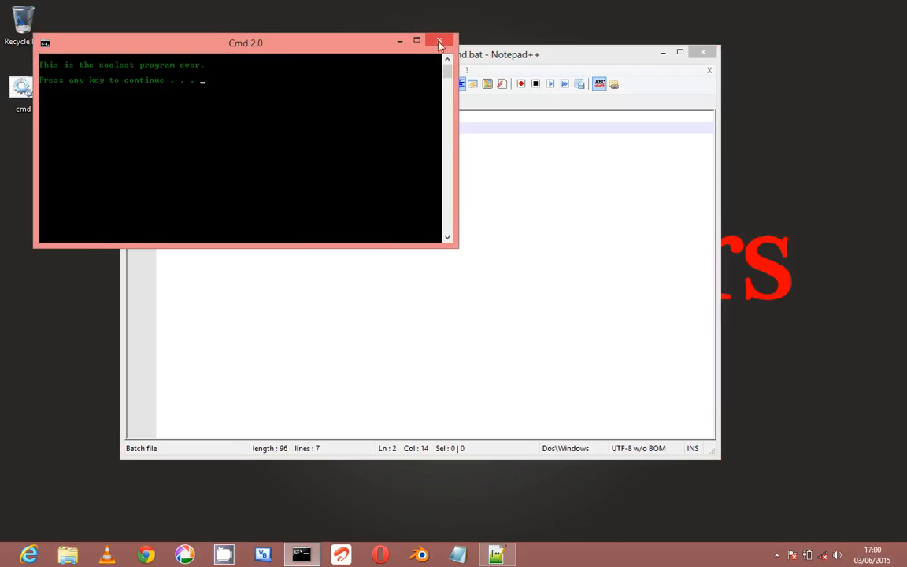
Step: Close the Cmd 2.0 test console and move to the color value on line 3
click(440, 48)
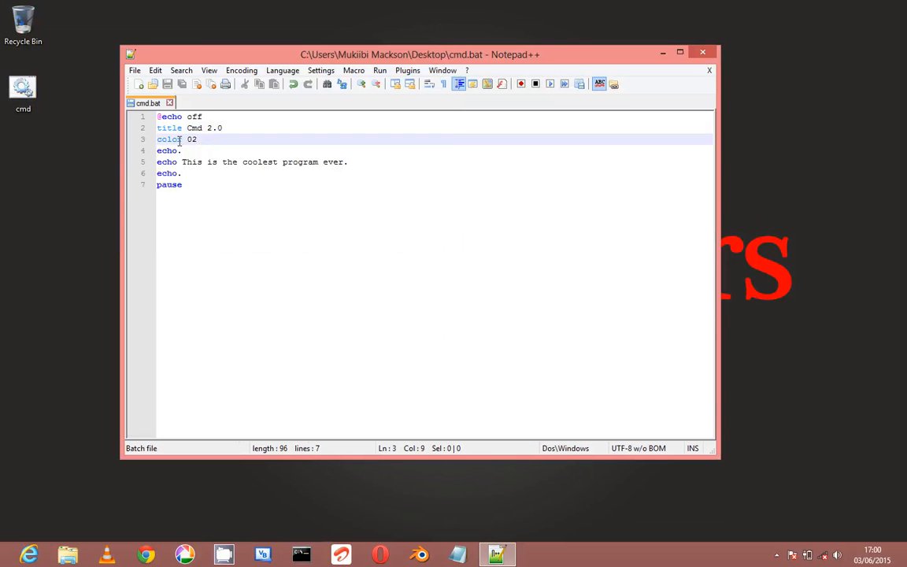
click(186, 140)
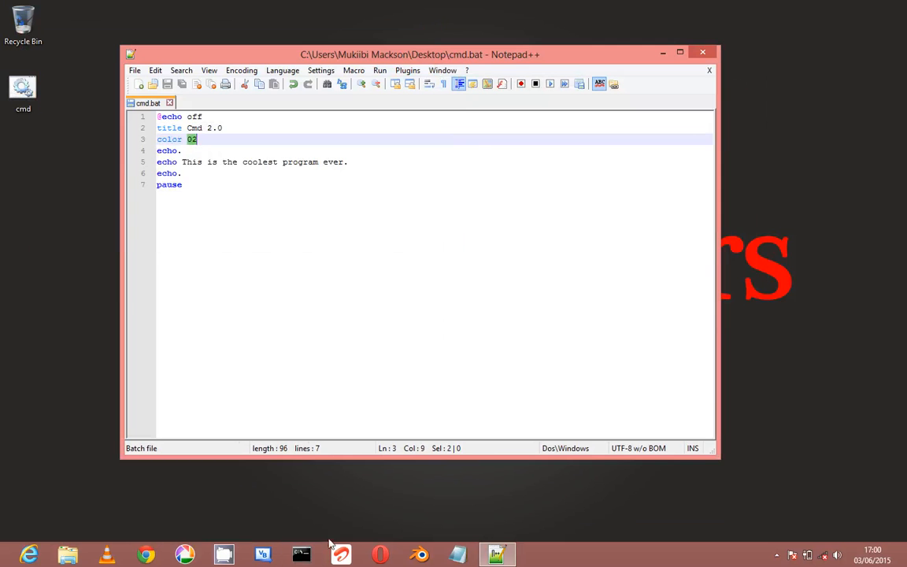
Step: Show the color code reference with color/? in a new Command Prompt
click(301, 553)
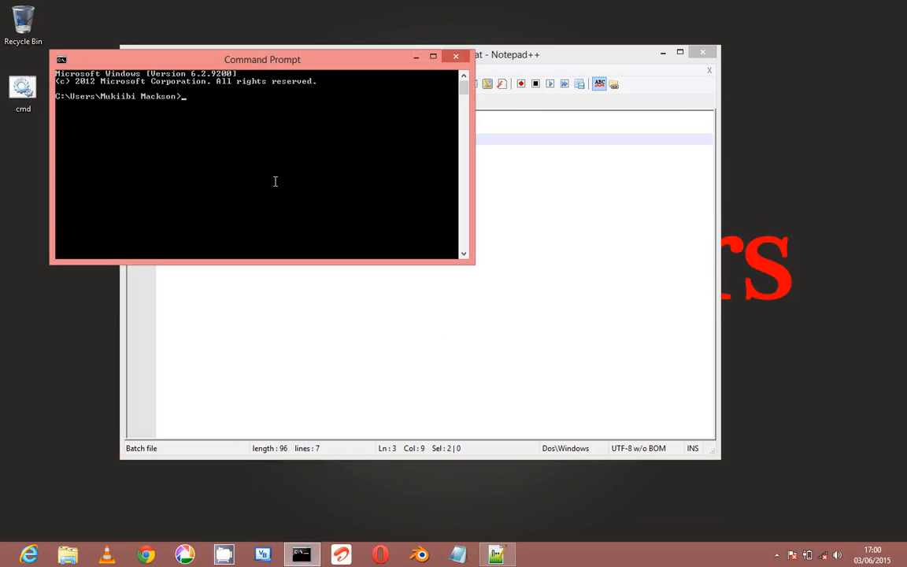
text(color/?)
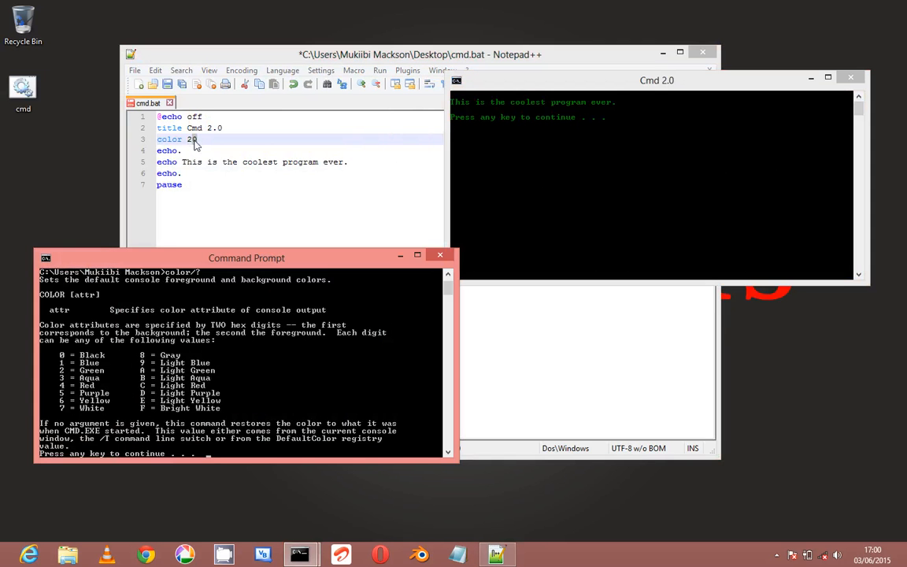
mouse_move(501, 147)
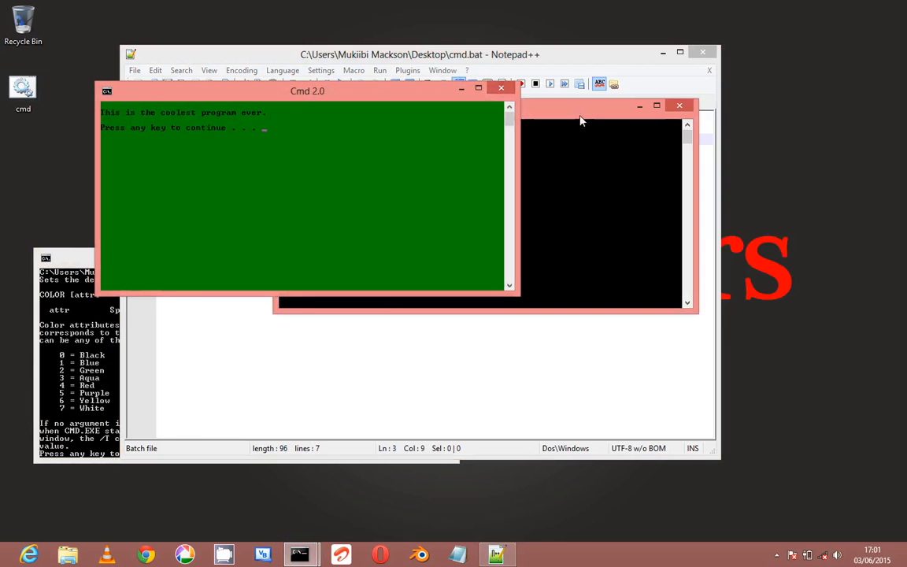
Step: Close the green test consoles and retype the color code on line 3, ending back at 02
click(501, 88)
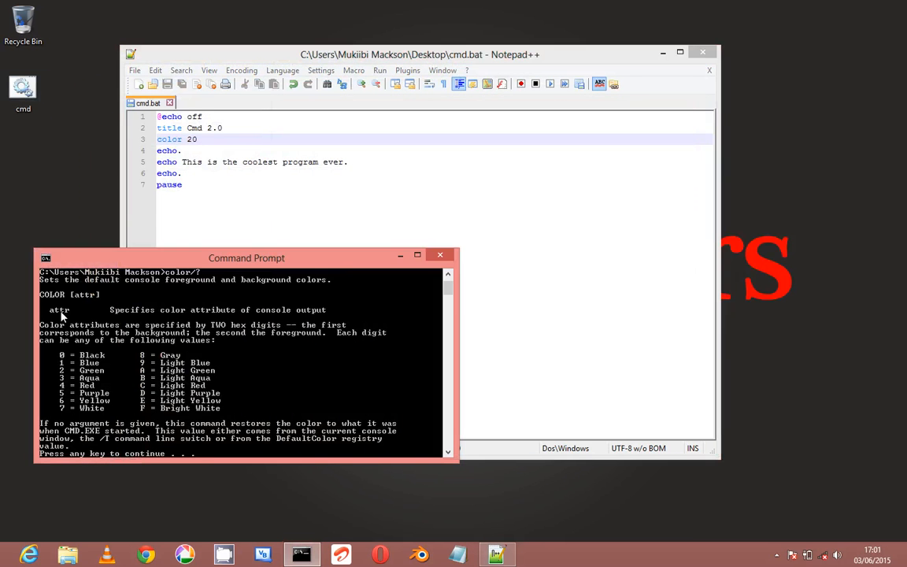
mouse_move(145, 370)
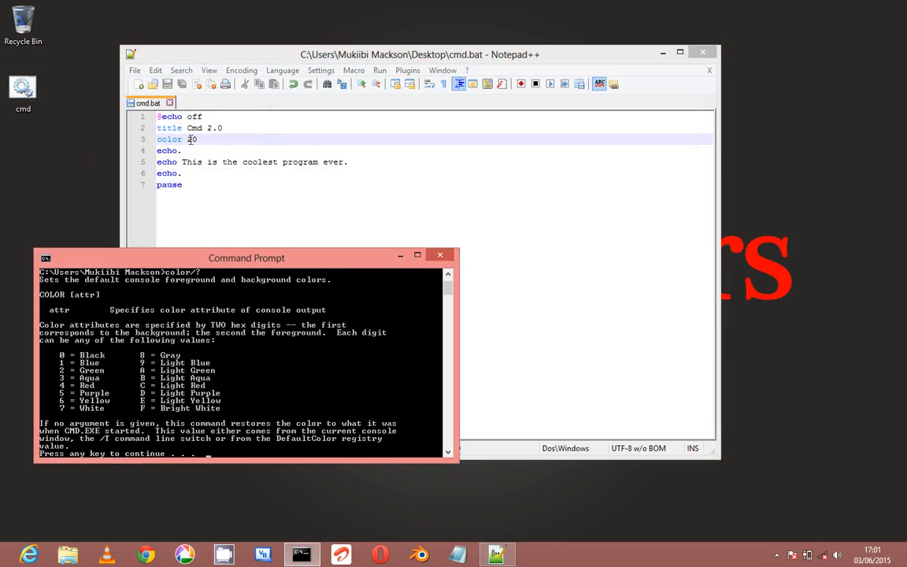
text(2)
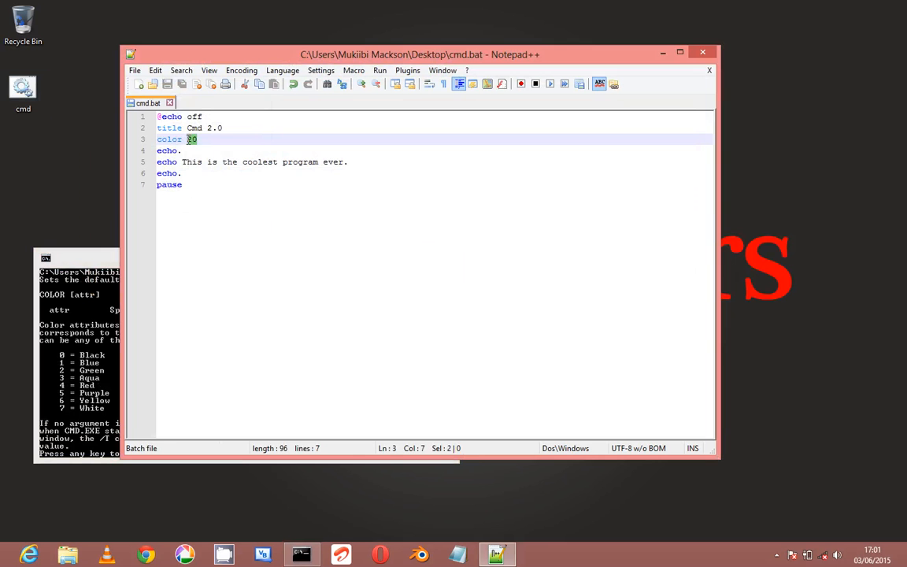
text(42)
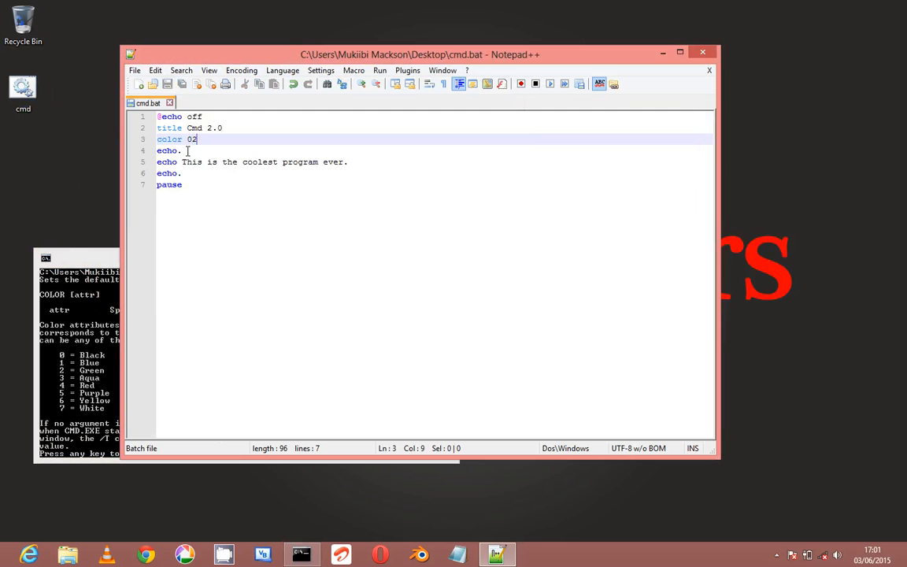
Step: Run cmd.bat to view the green output, close it, then delete echo. from line 4
double_click(168, 150)
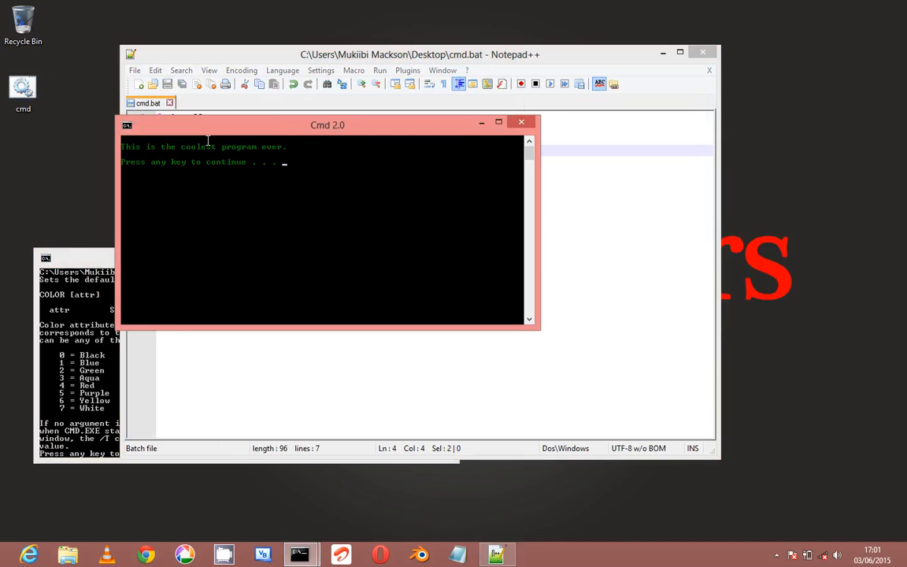
click(522, 121)
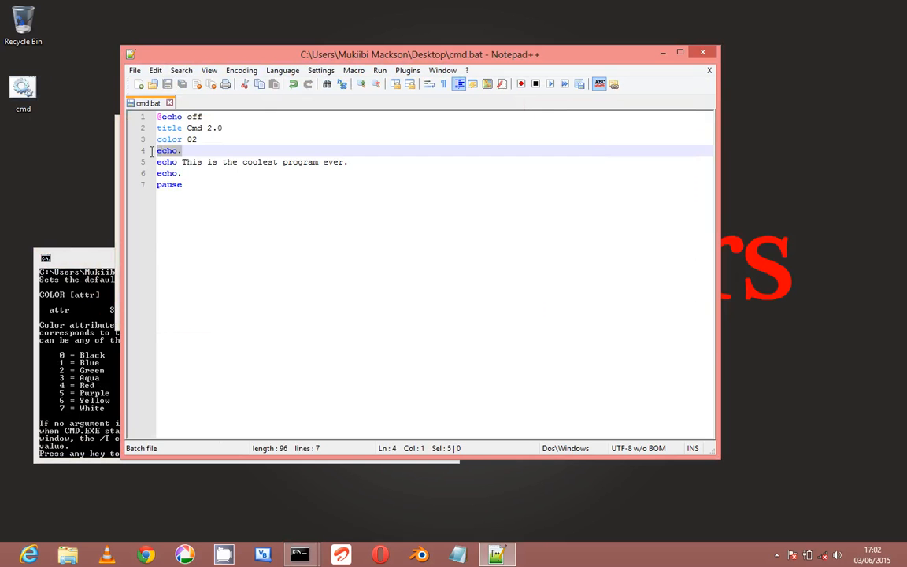
key(Delete)
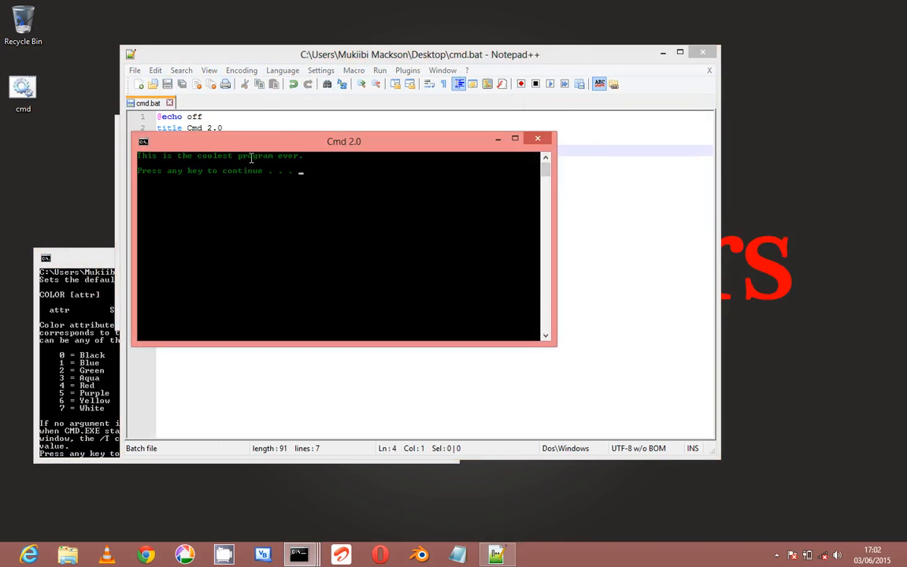
mouse_move(490, 130)
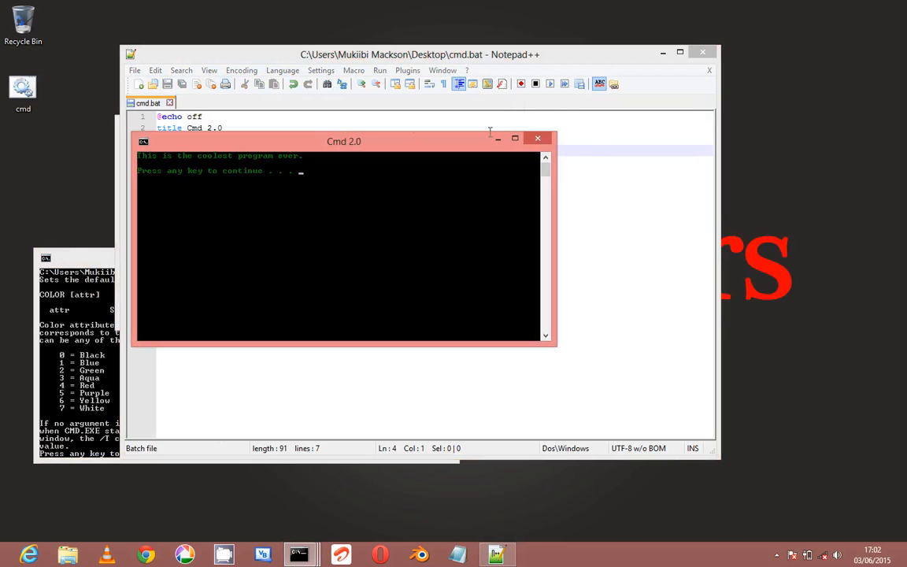
mouse_move(537, 138)
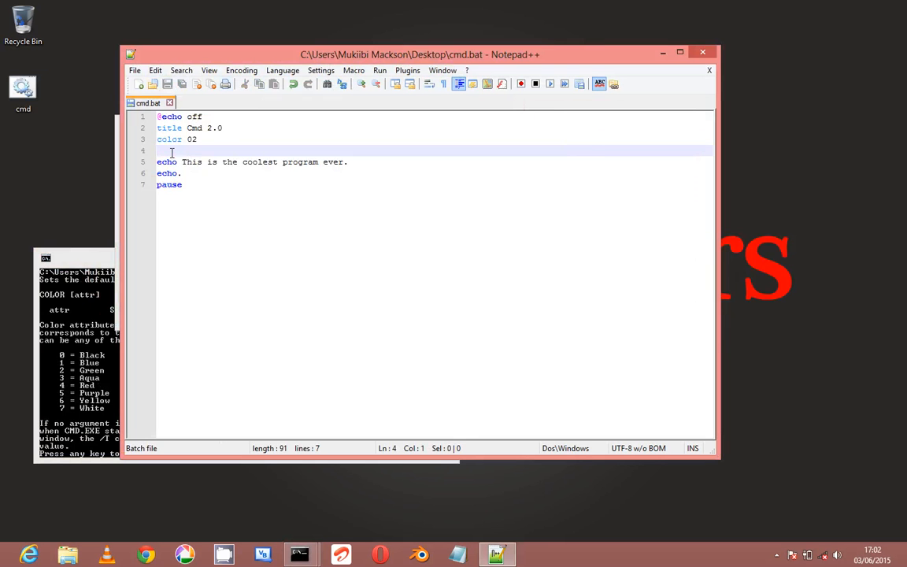
Step: Restore the echo. command on line 4
text(echo.)
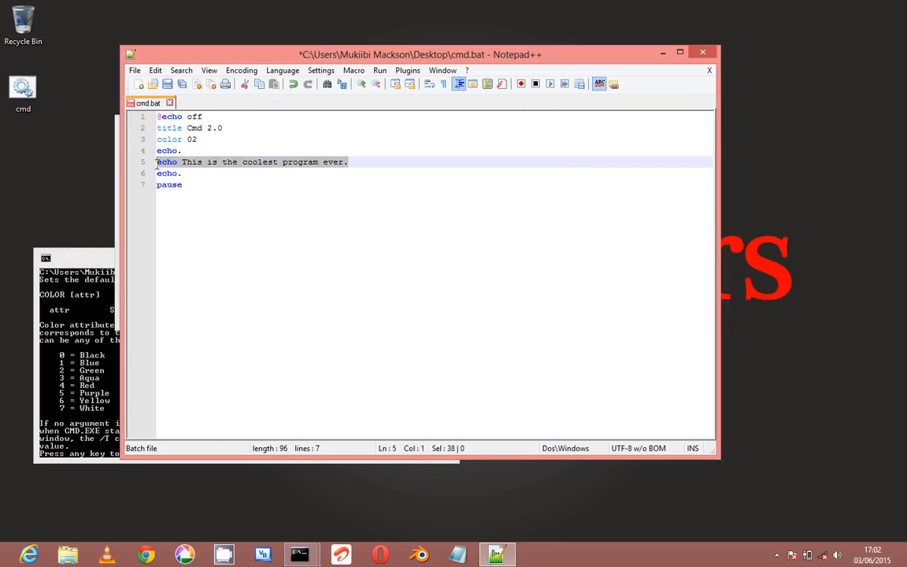
Step: Delete the message on line 5 and test the script without it
key(Delete)
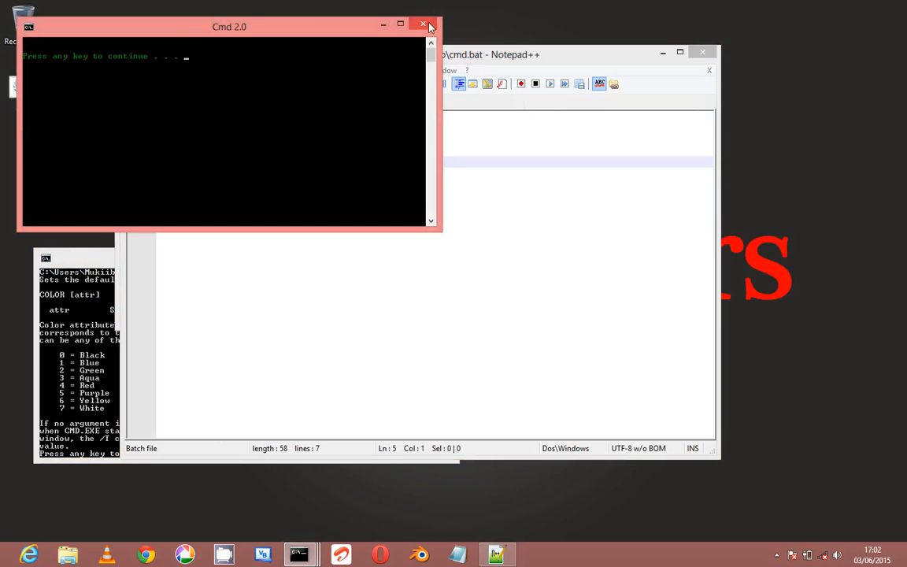
click(428, 25)
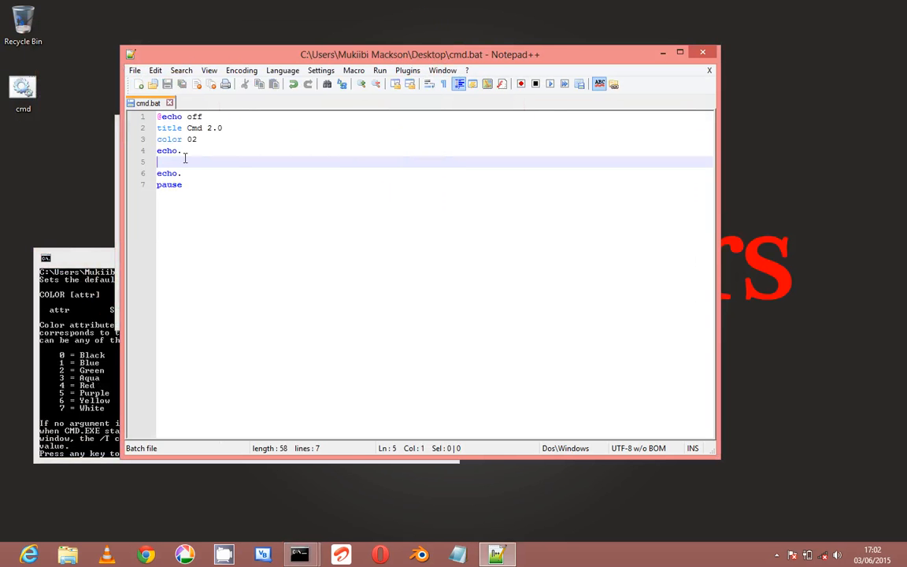
Step: Rewrite line 5 as echo this is the coolest program ever
text(echo)
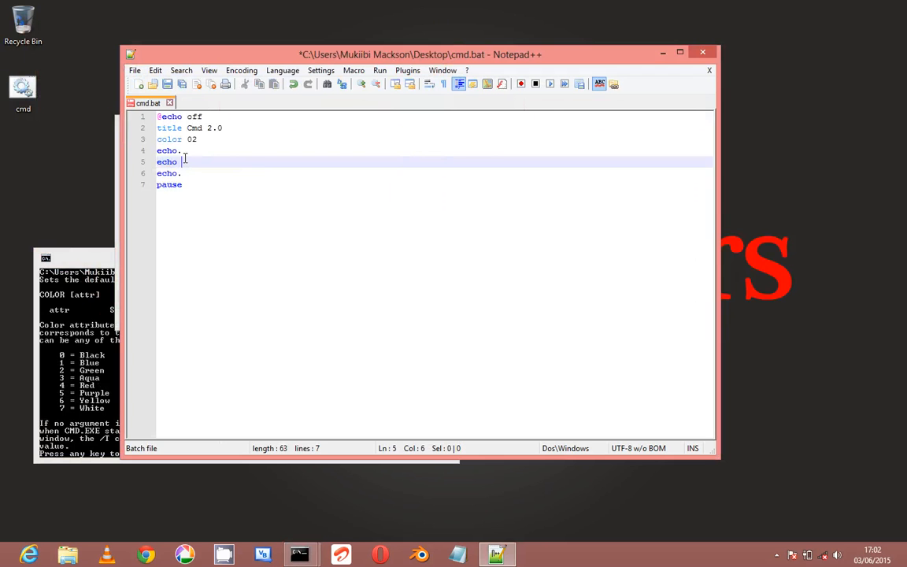
text(this)
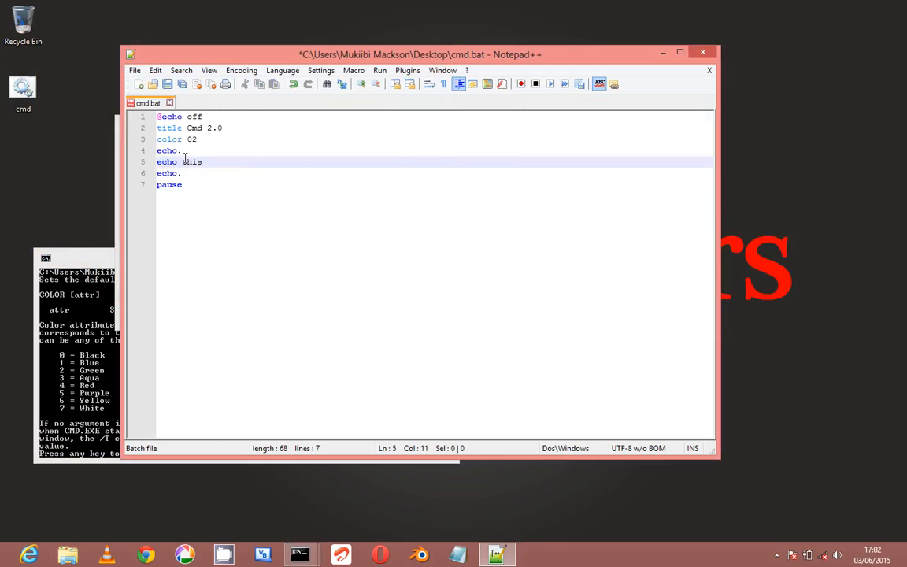
text(is the)
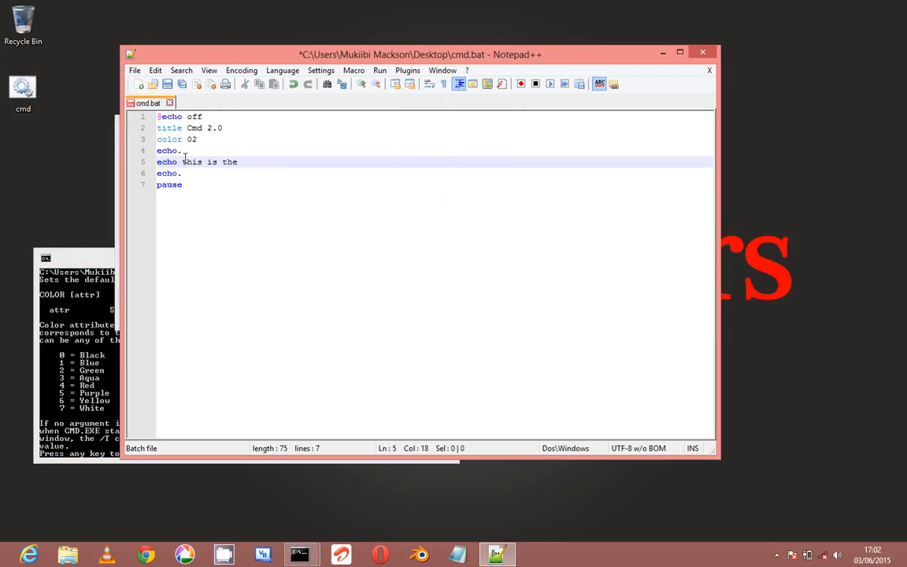
text(coolest)
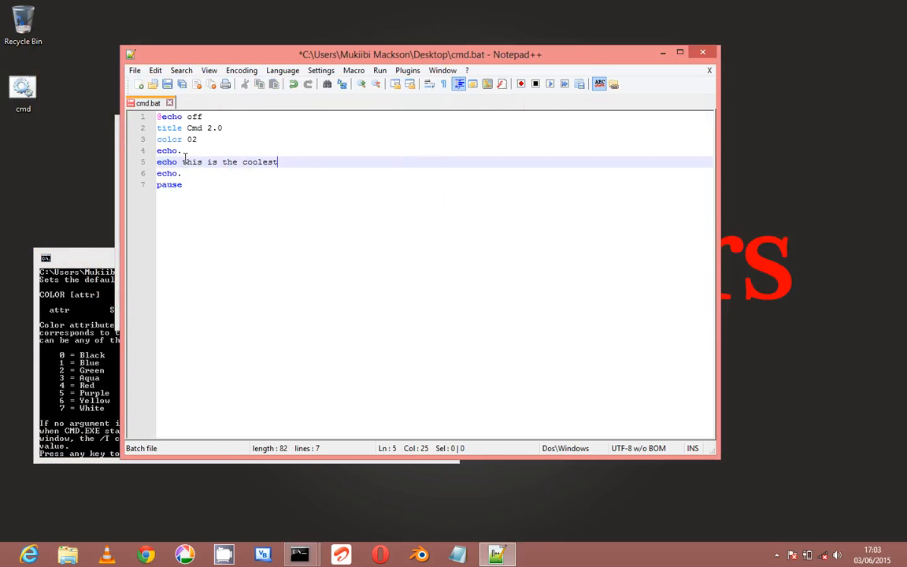
text(proge)
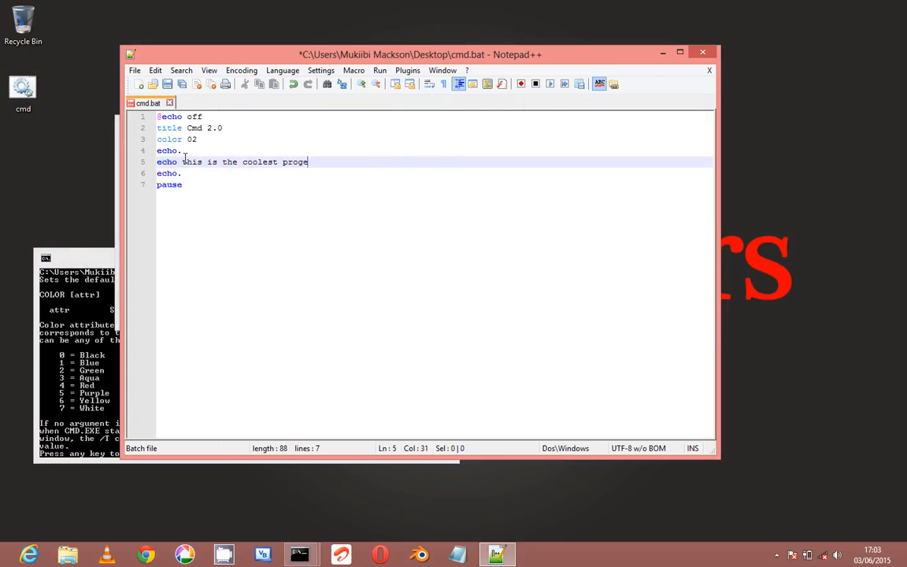
text(ram ever)
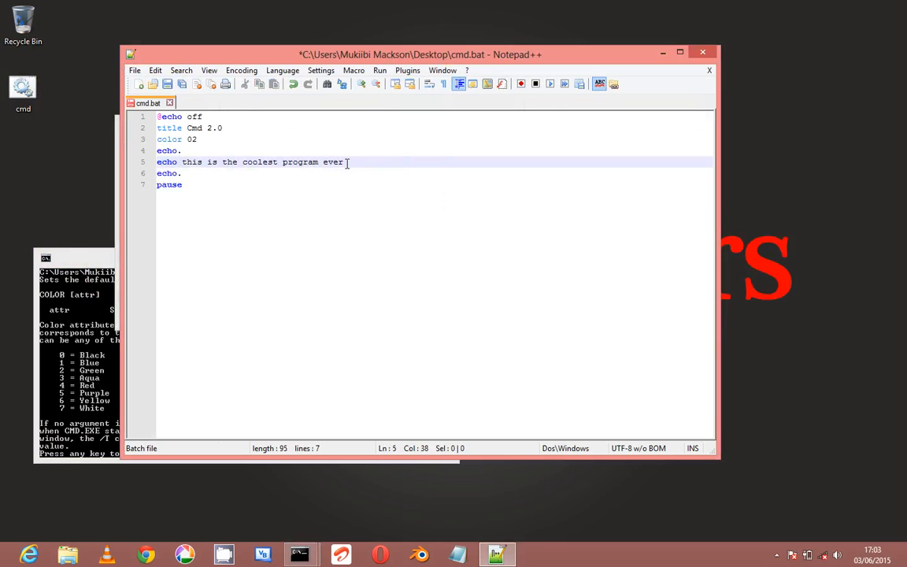
text(.)
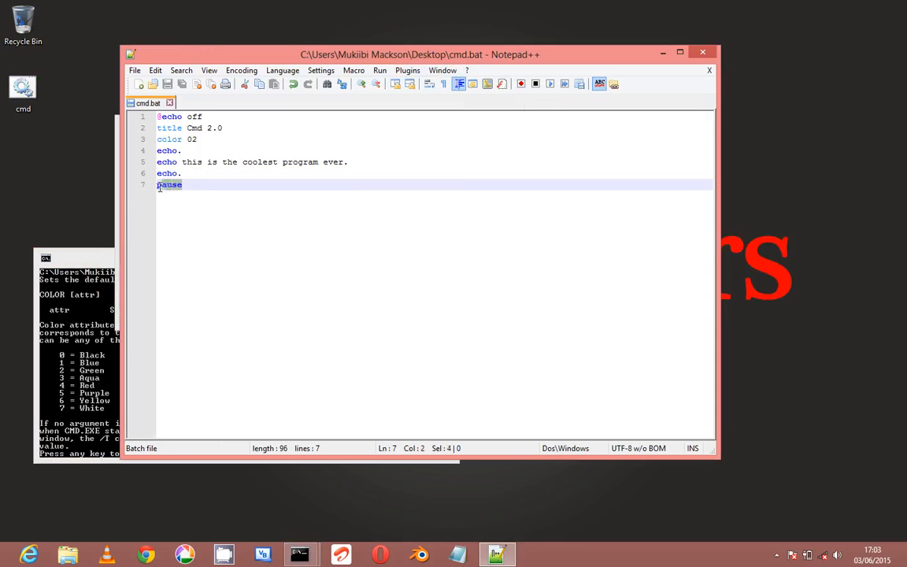
Step: Delete pause from line 7 and run cmd.bat to show the console closing immediately
double_click(168, 185)
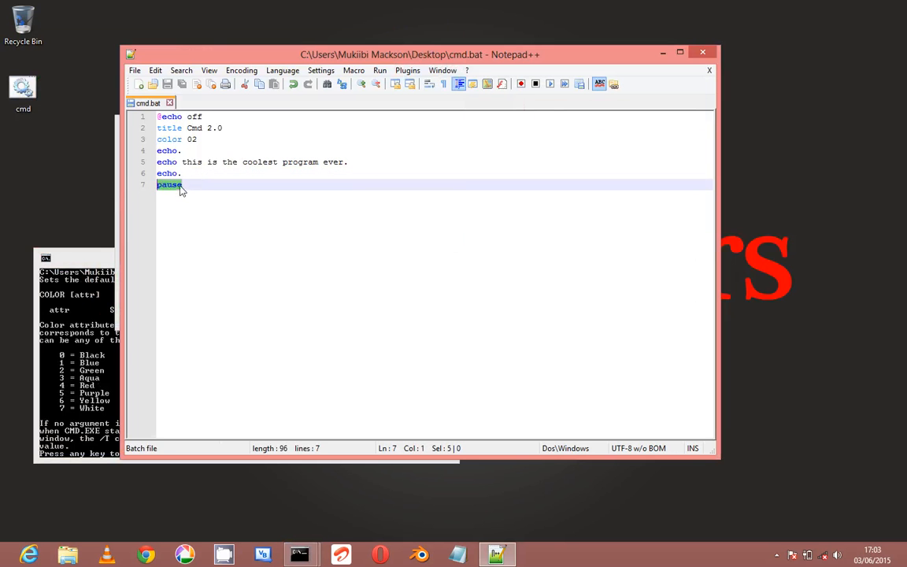
click(21, 81)
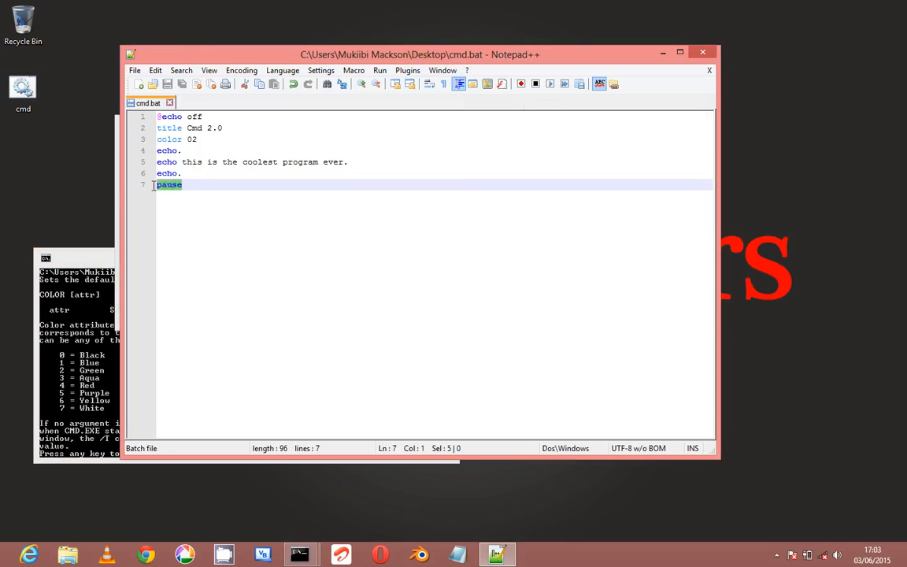
key(Delete)
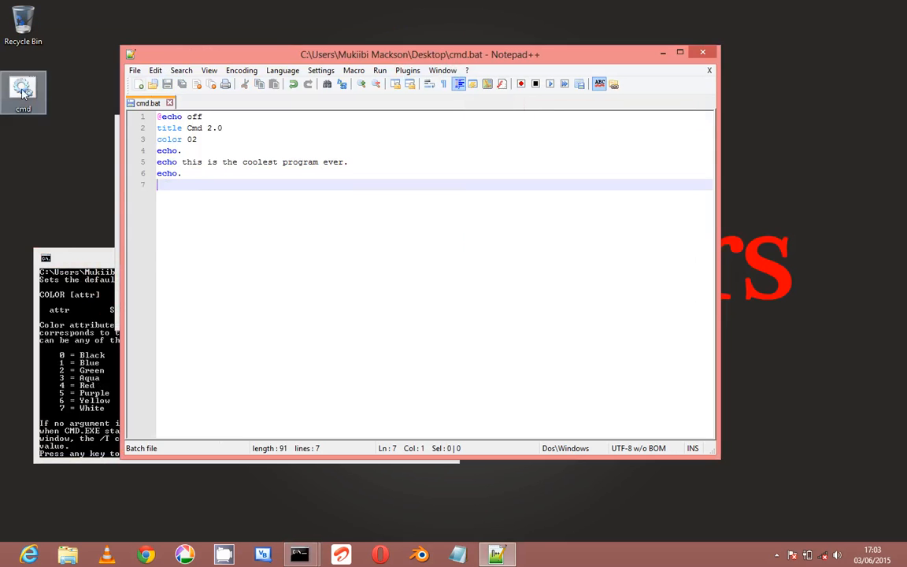
double_click(43, 81)
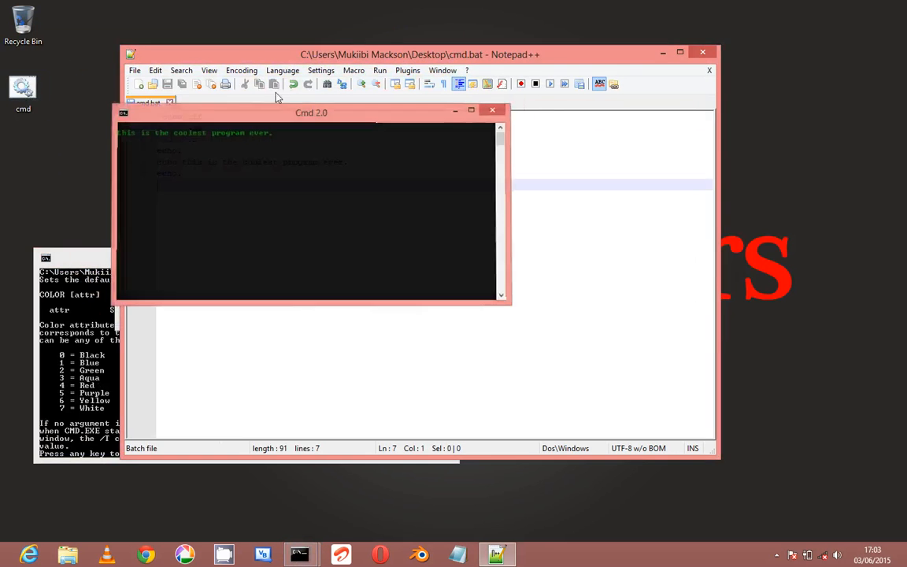
click(492, 110)
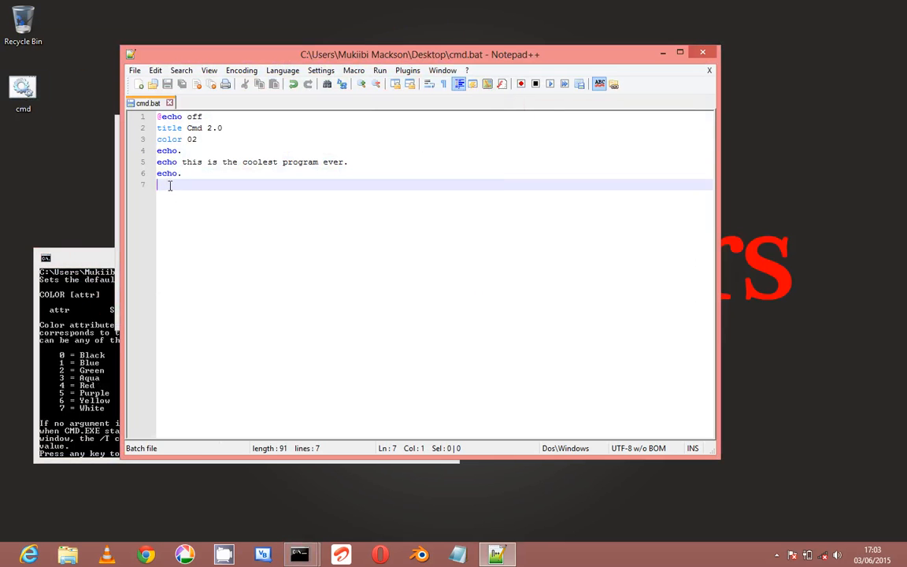
Step: Restore pause on line 7, rerun the script and close the Cmd 2.0 console
text(pause)
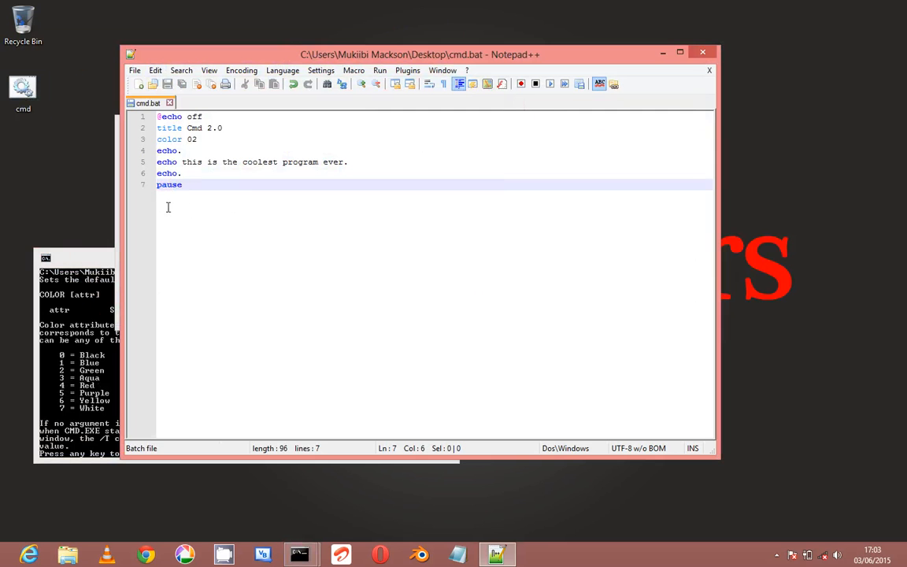
mouse_move(166, 202)
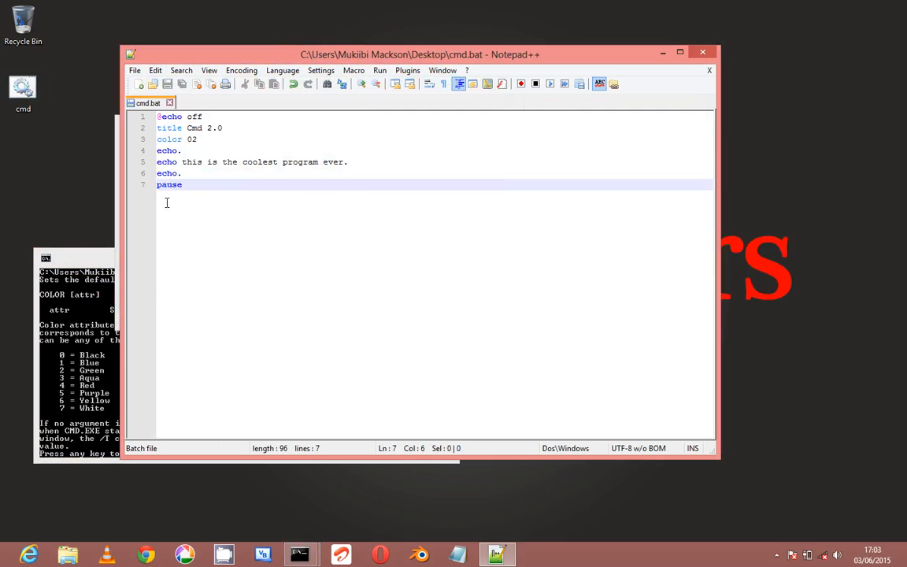
mouse_move(169, 203)
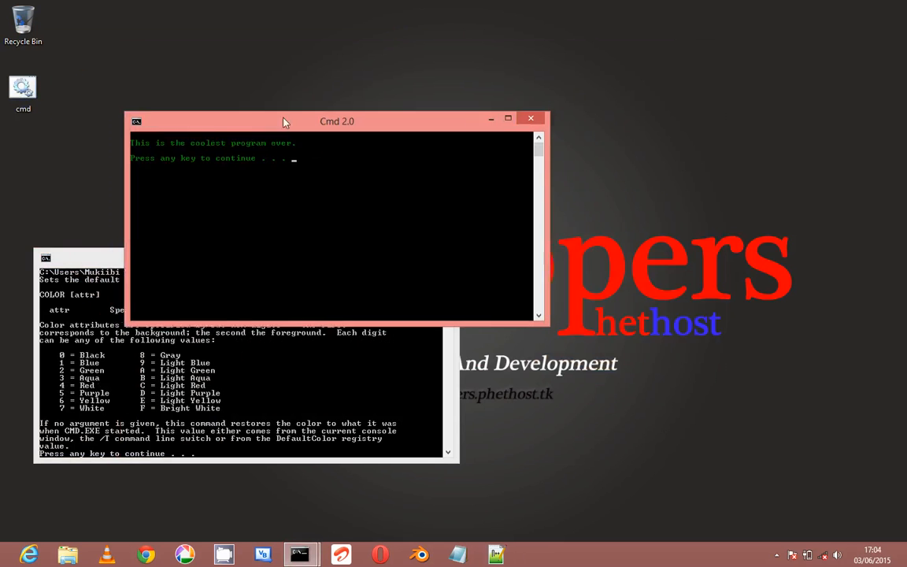
click(531, 118)
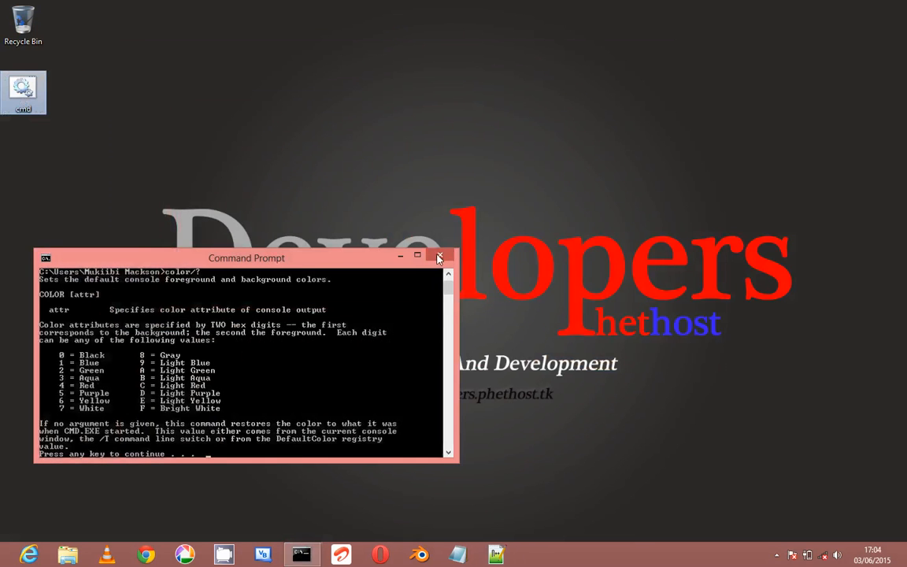